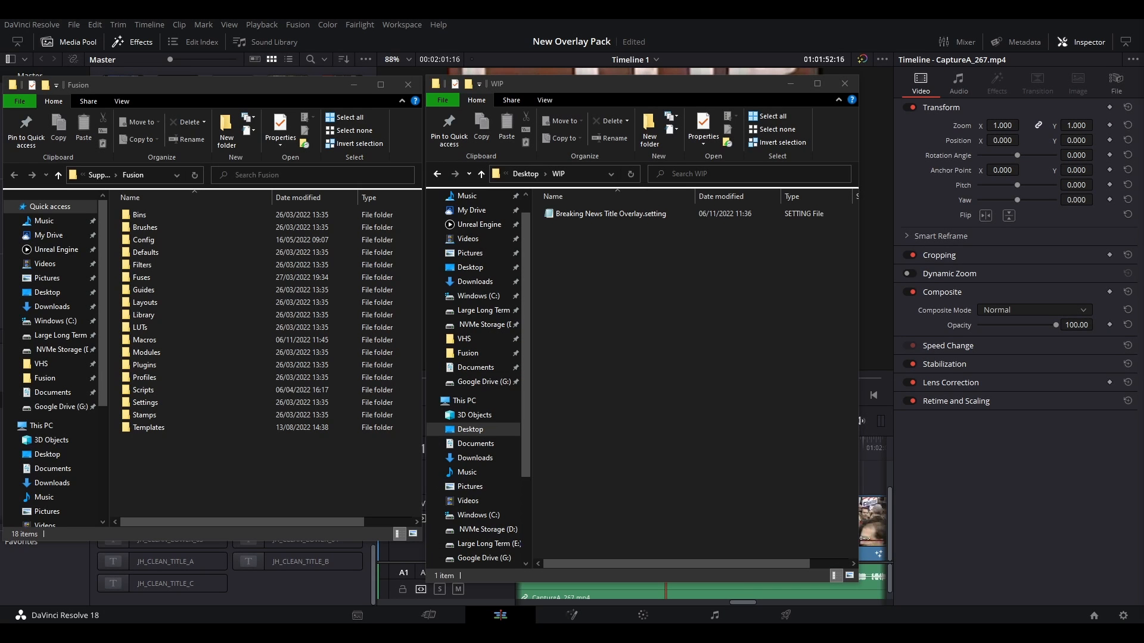
Select Breaking News Title Overlay.setting and open Fusion's Templates > Edit > Titles folder
click(611, 213)
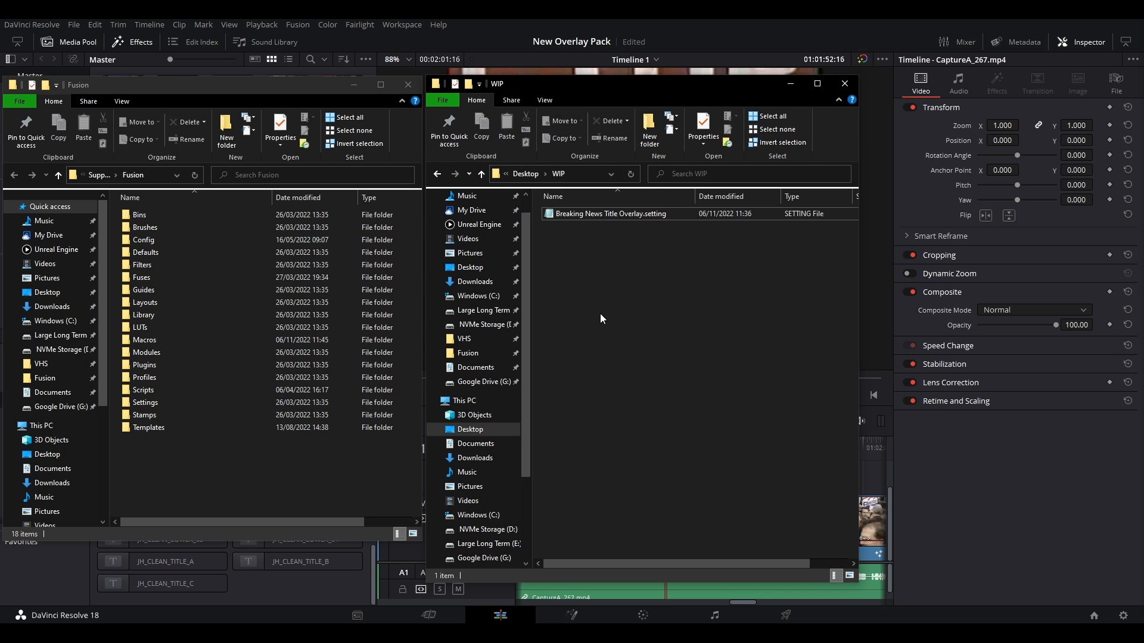
click(612, 213)
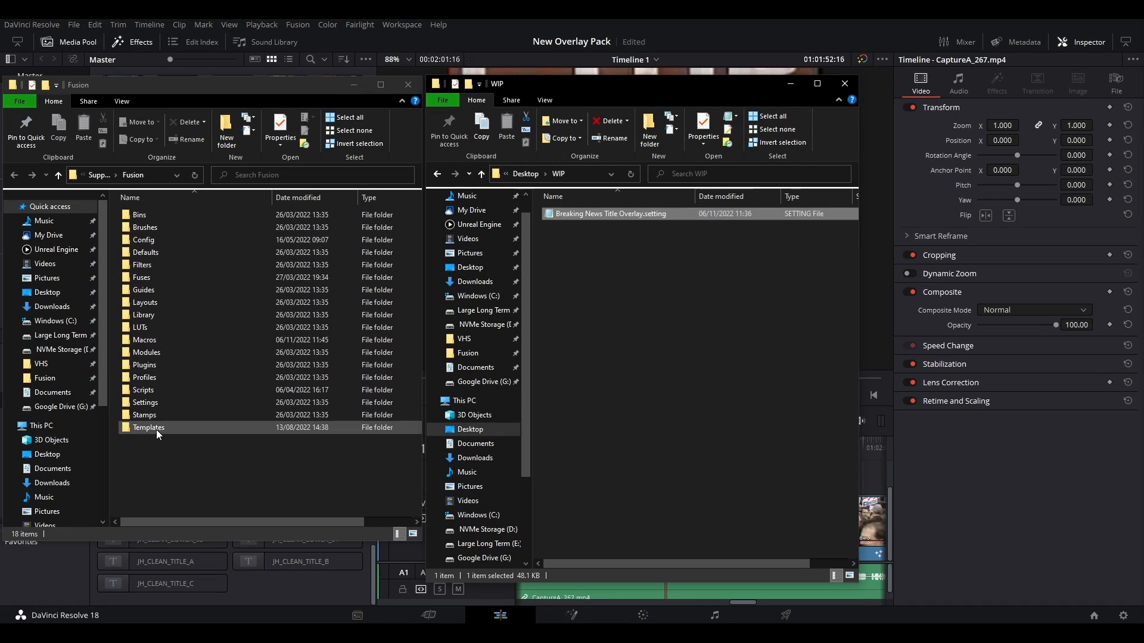
double_click(148, 427)
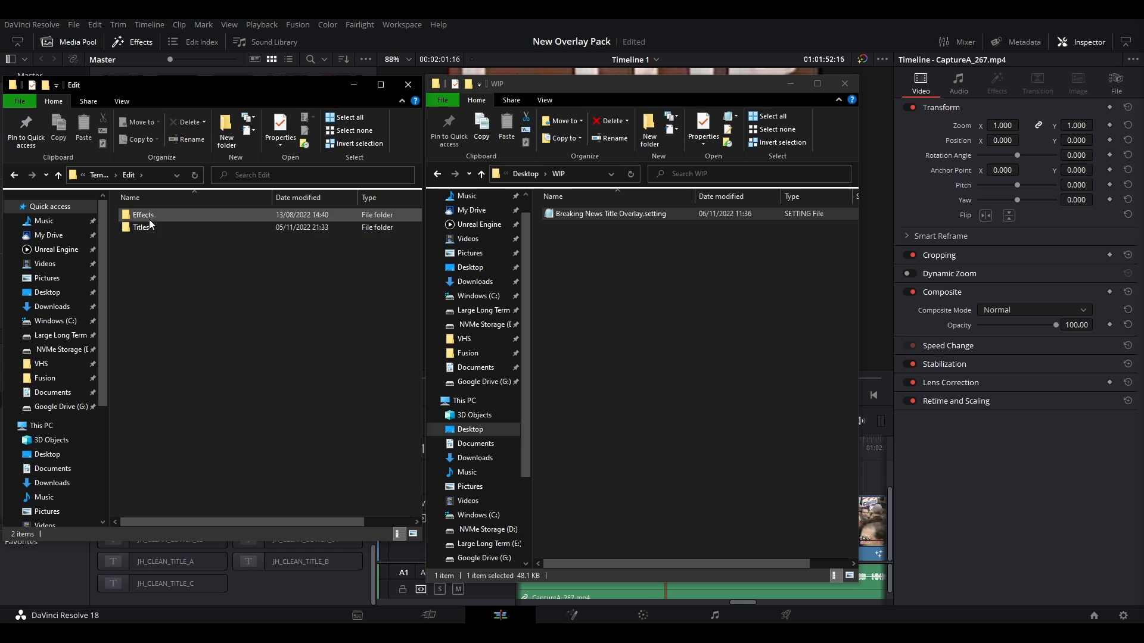
double_click(138, 227)
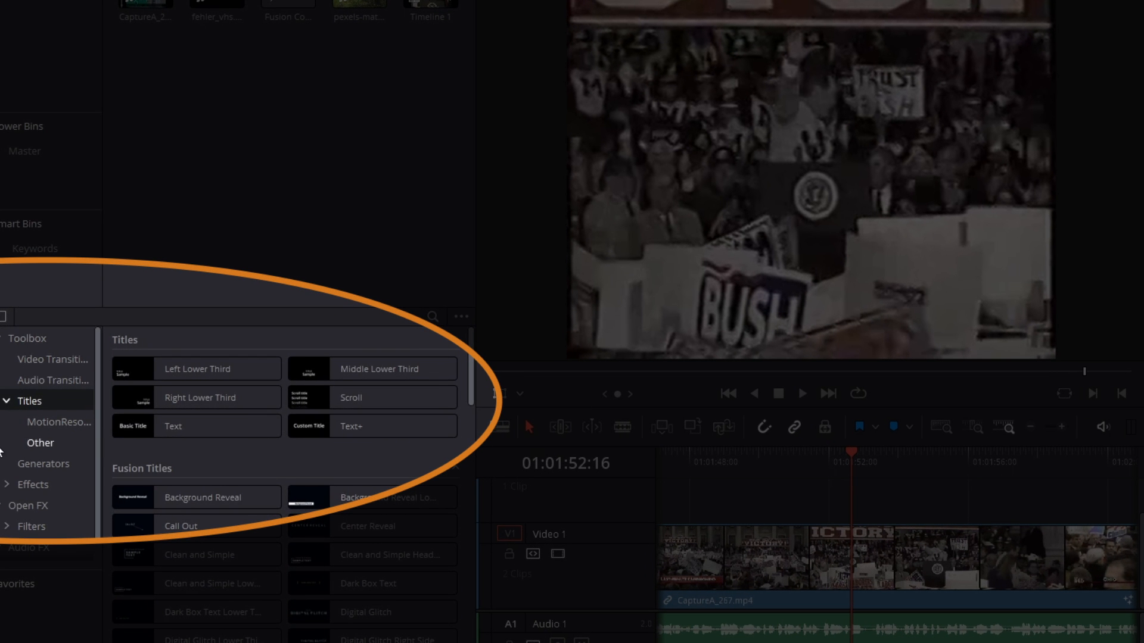
Drag Breaking News Title Overlay from MotionResolved titles onto the timeline above Video 1
click(59, 422)
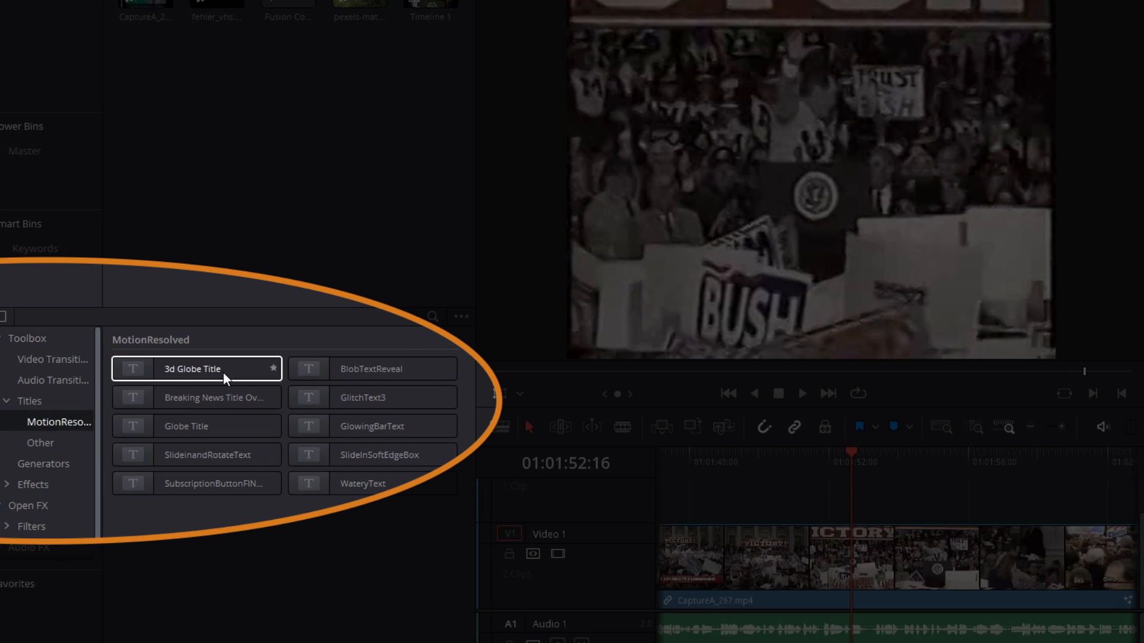
click(189, 397)
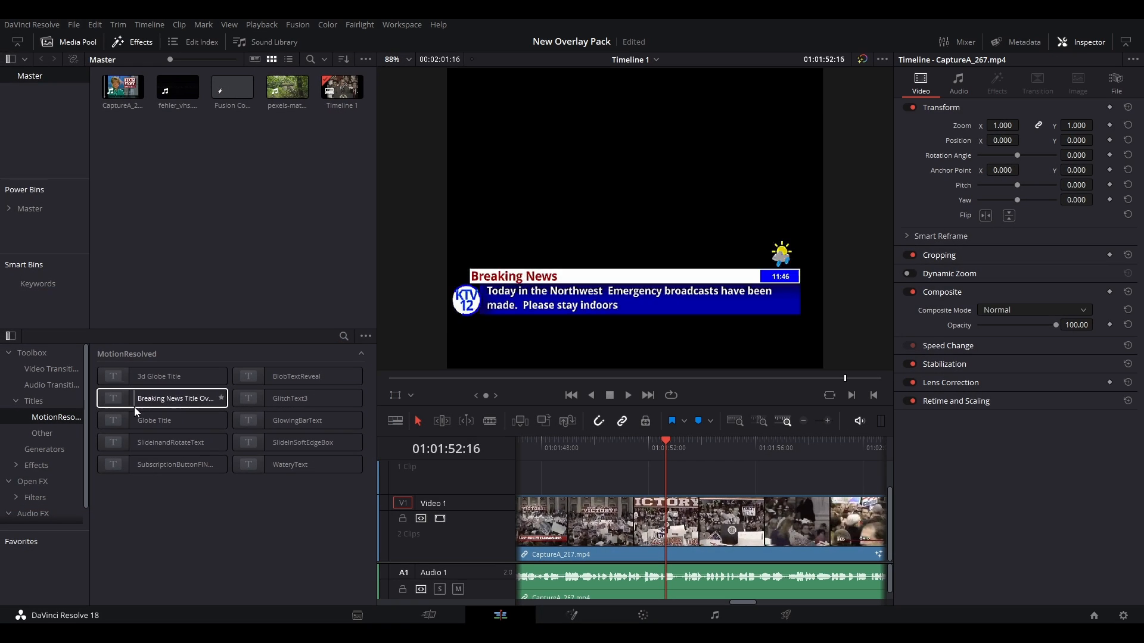
click(154, 420)
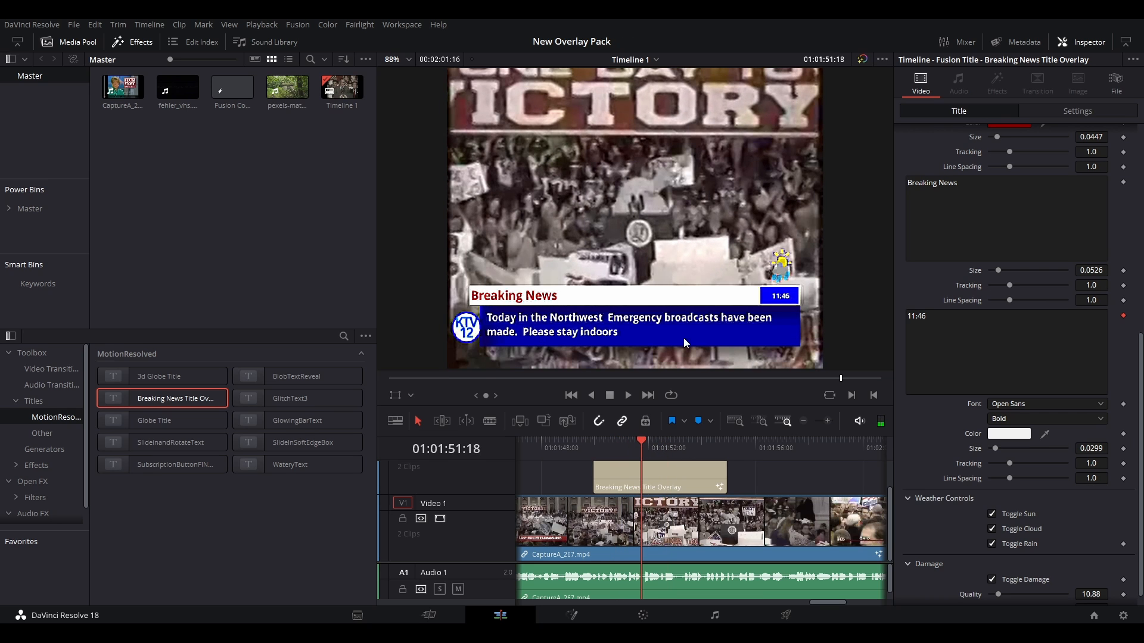
Lower the Alpha of both blue Box Colours below 1 in the Inspector
click(657, 443)
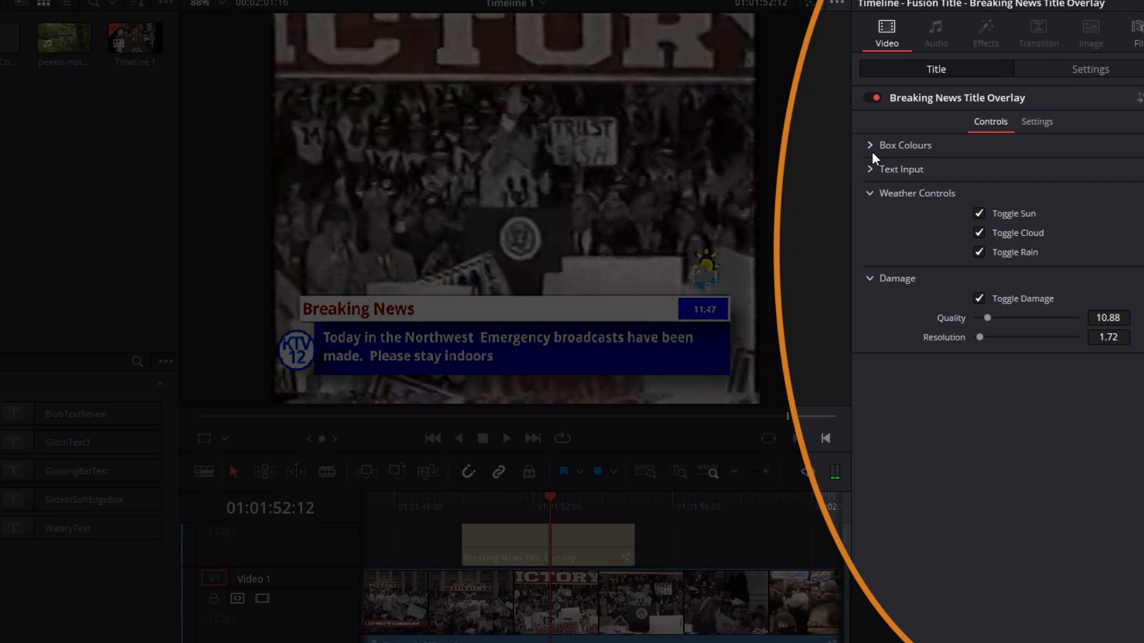
click(871, 145)
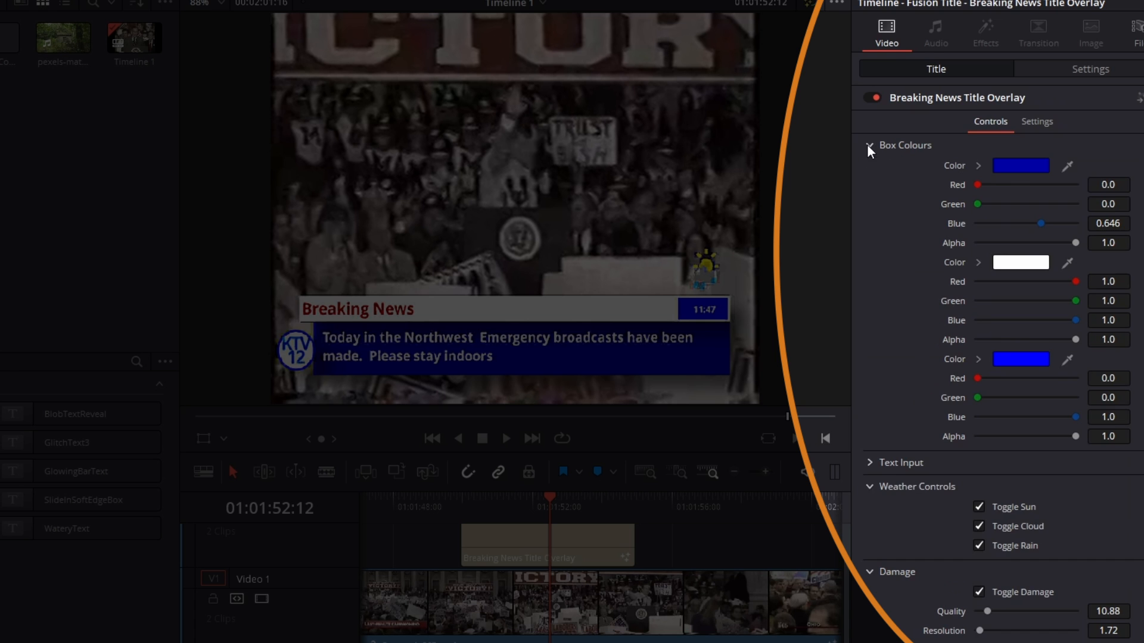
drag(1073, 243, 1029, 242)
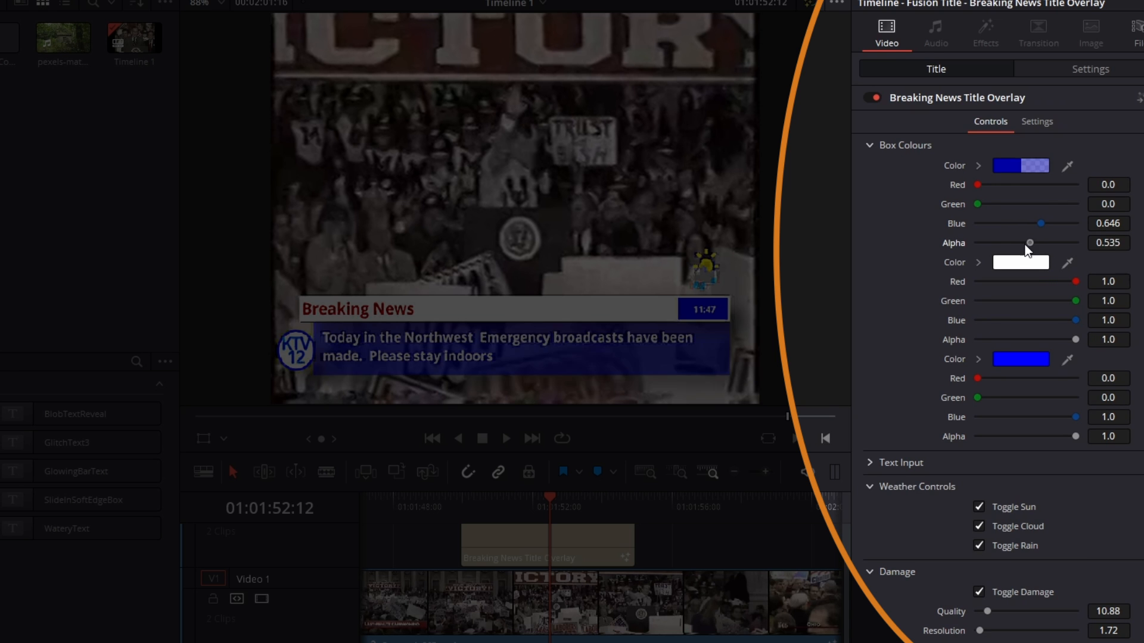
drag(1030, 243, 1043, 244)
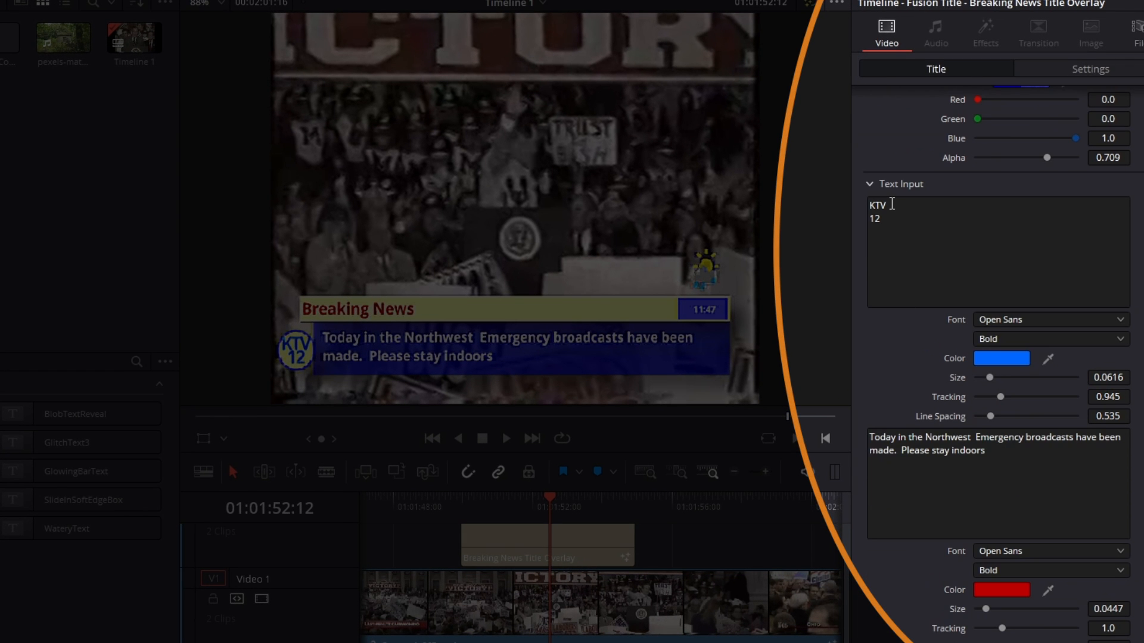
Change the channel badge text to CH 12 and pick a new text colour
text(CH)
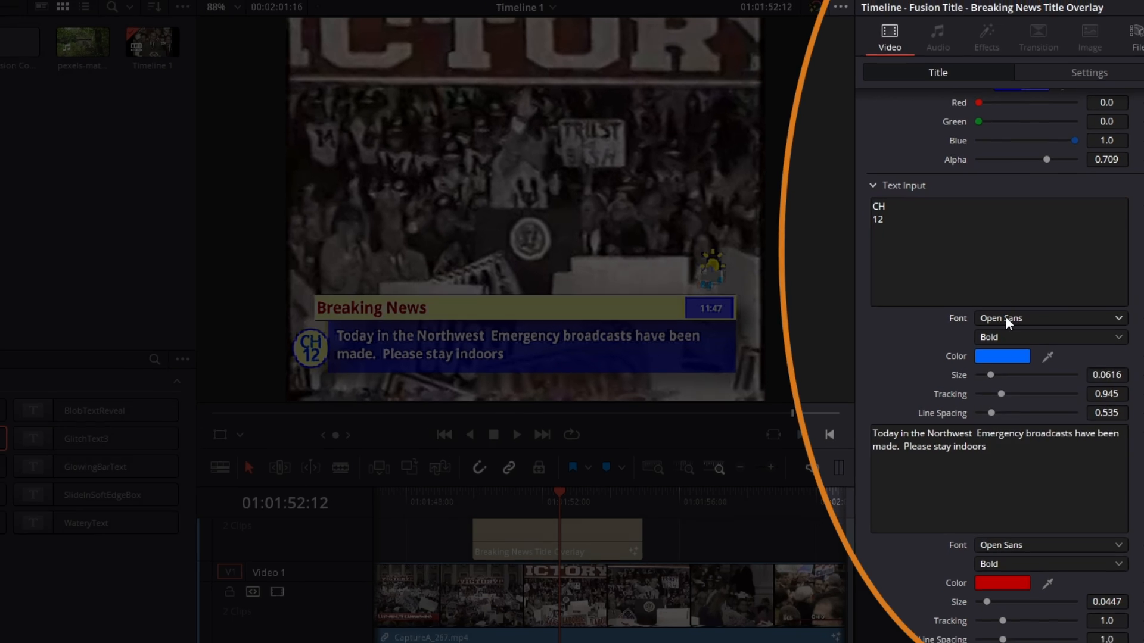
click(1002, 356)
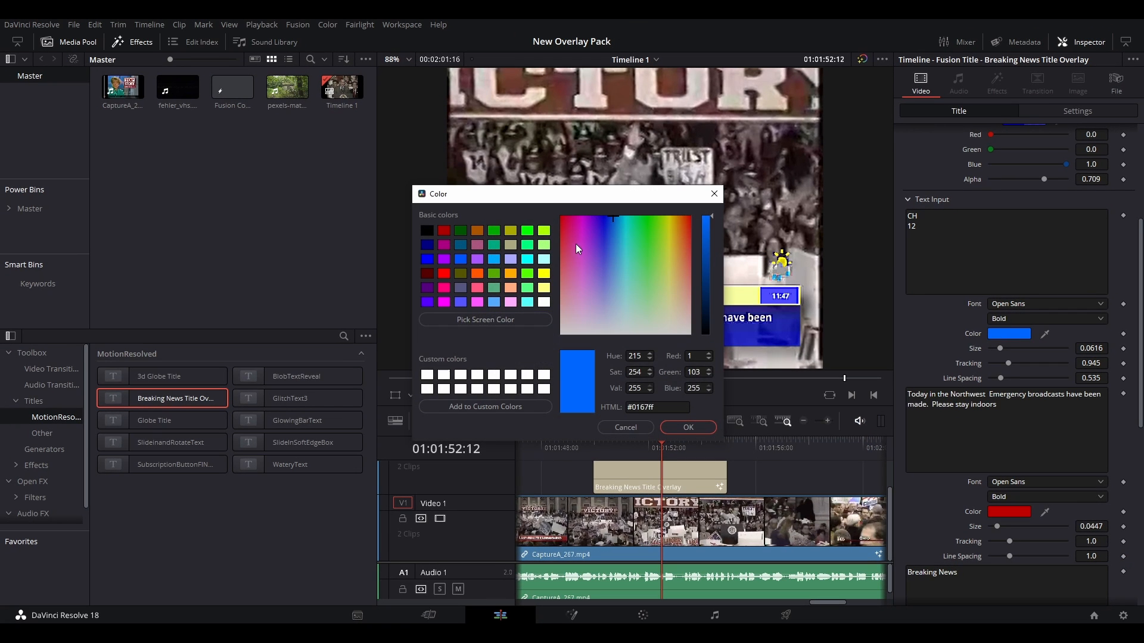
click(687, 427)
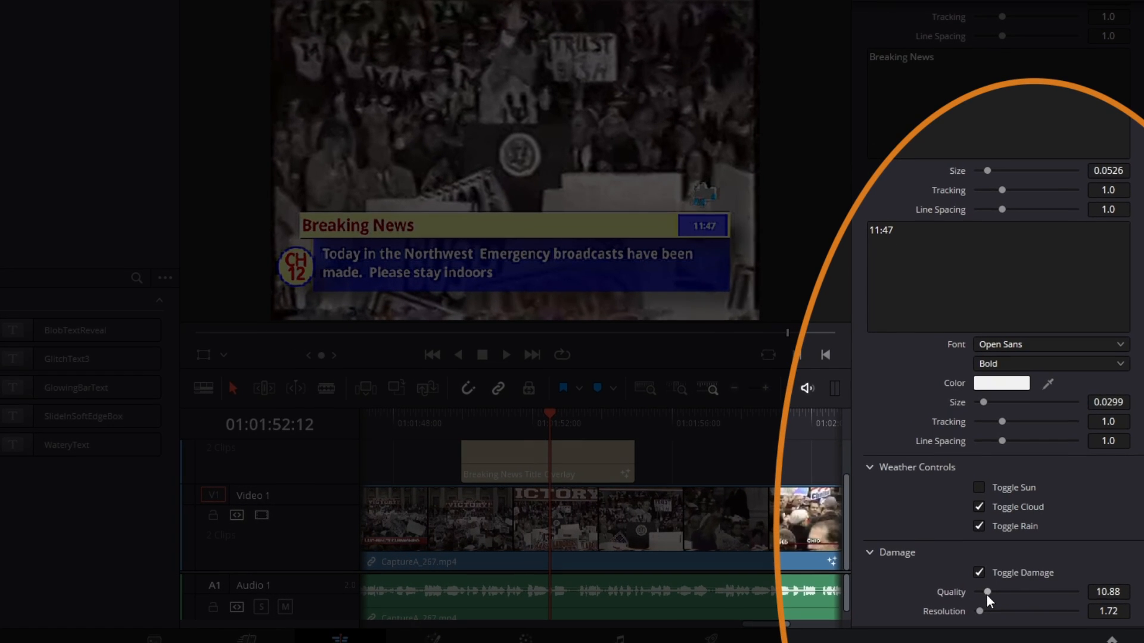
Set the Damage Quality slider to about 4
drag(987, 591, 981, 592)
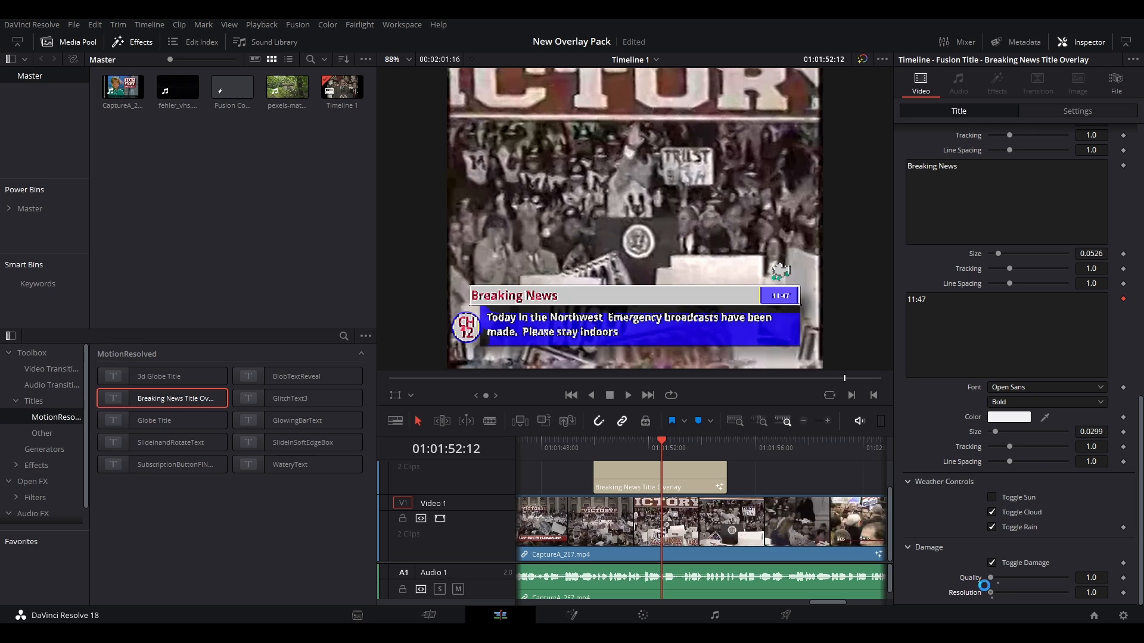
drag(997, 578, 1014, 578)
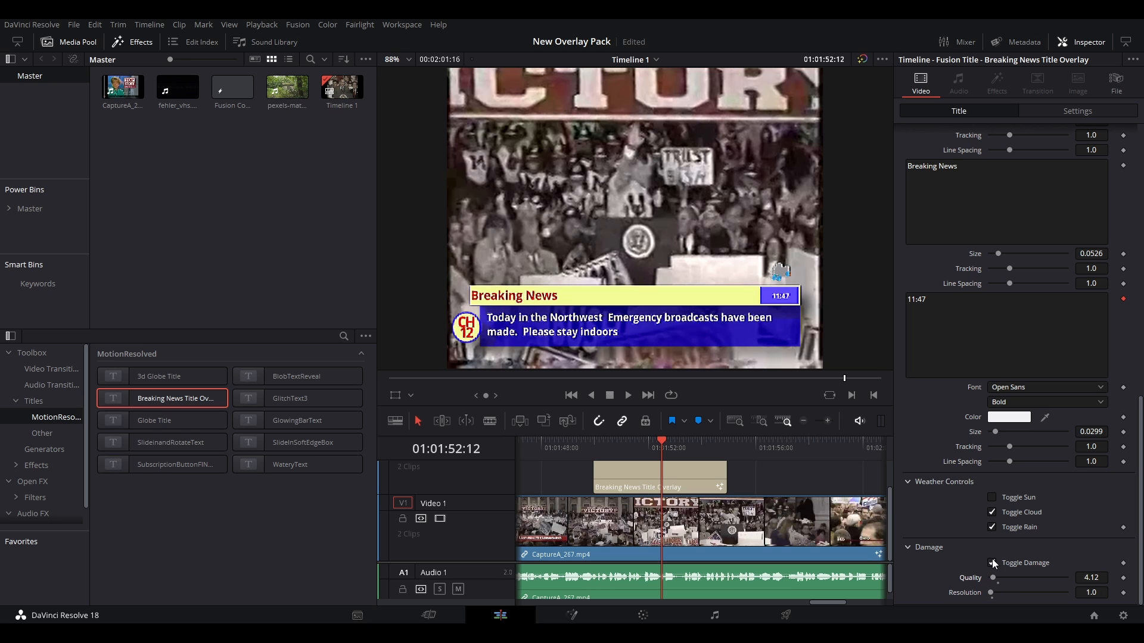